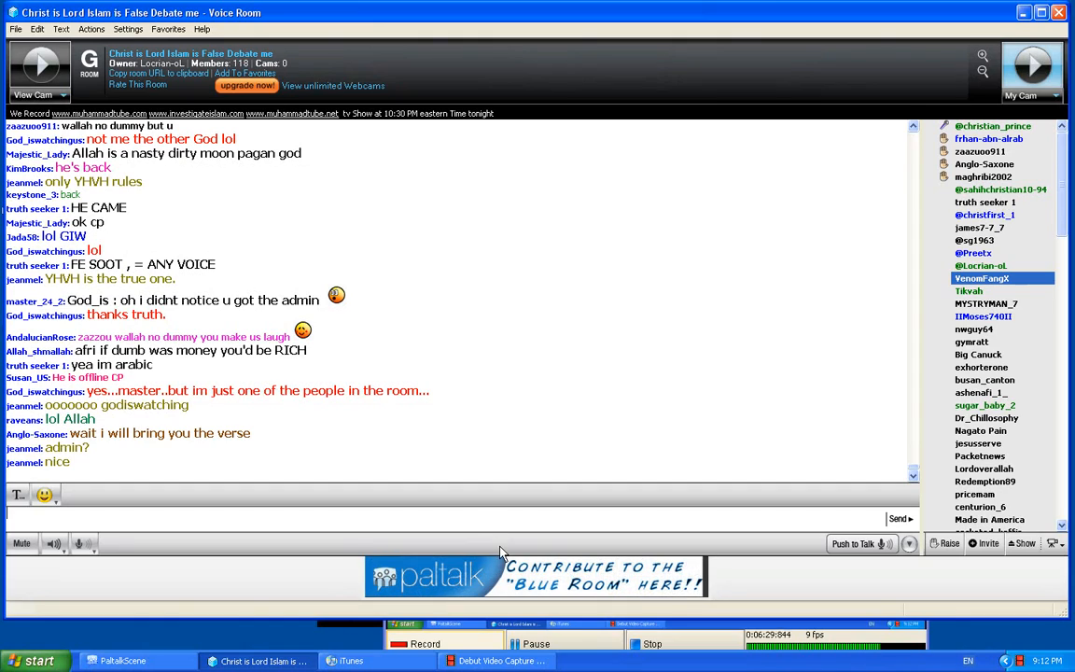
mouse_move(474, 532)
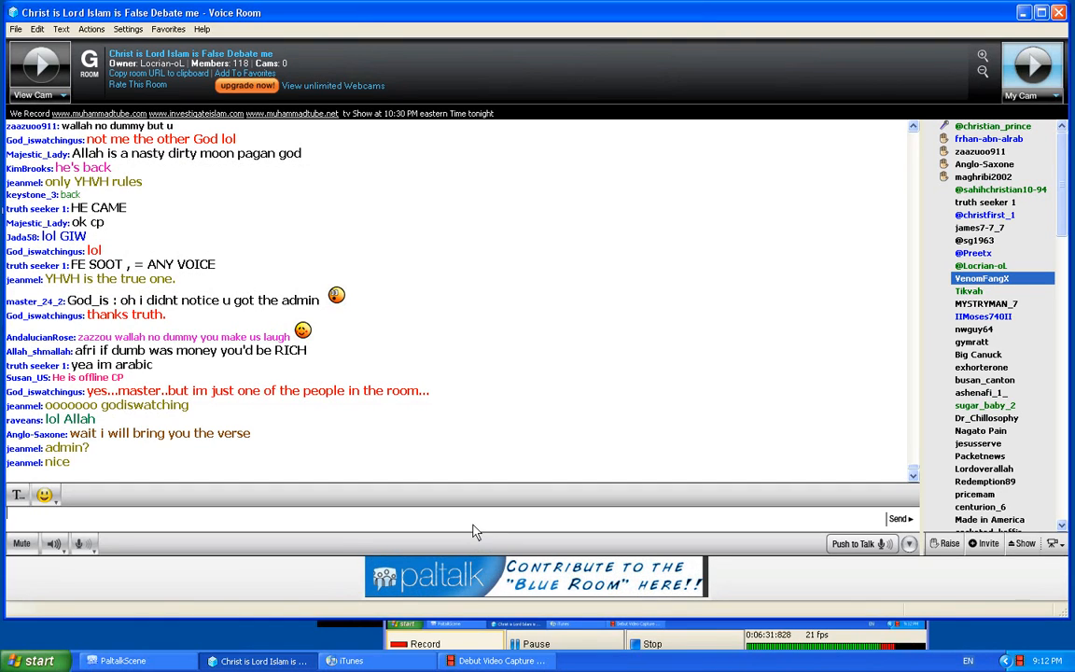